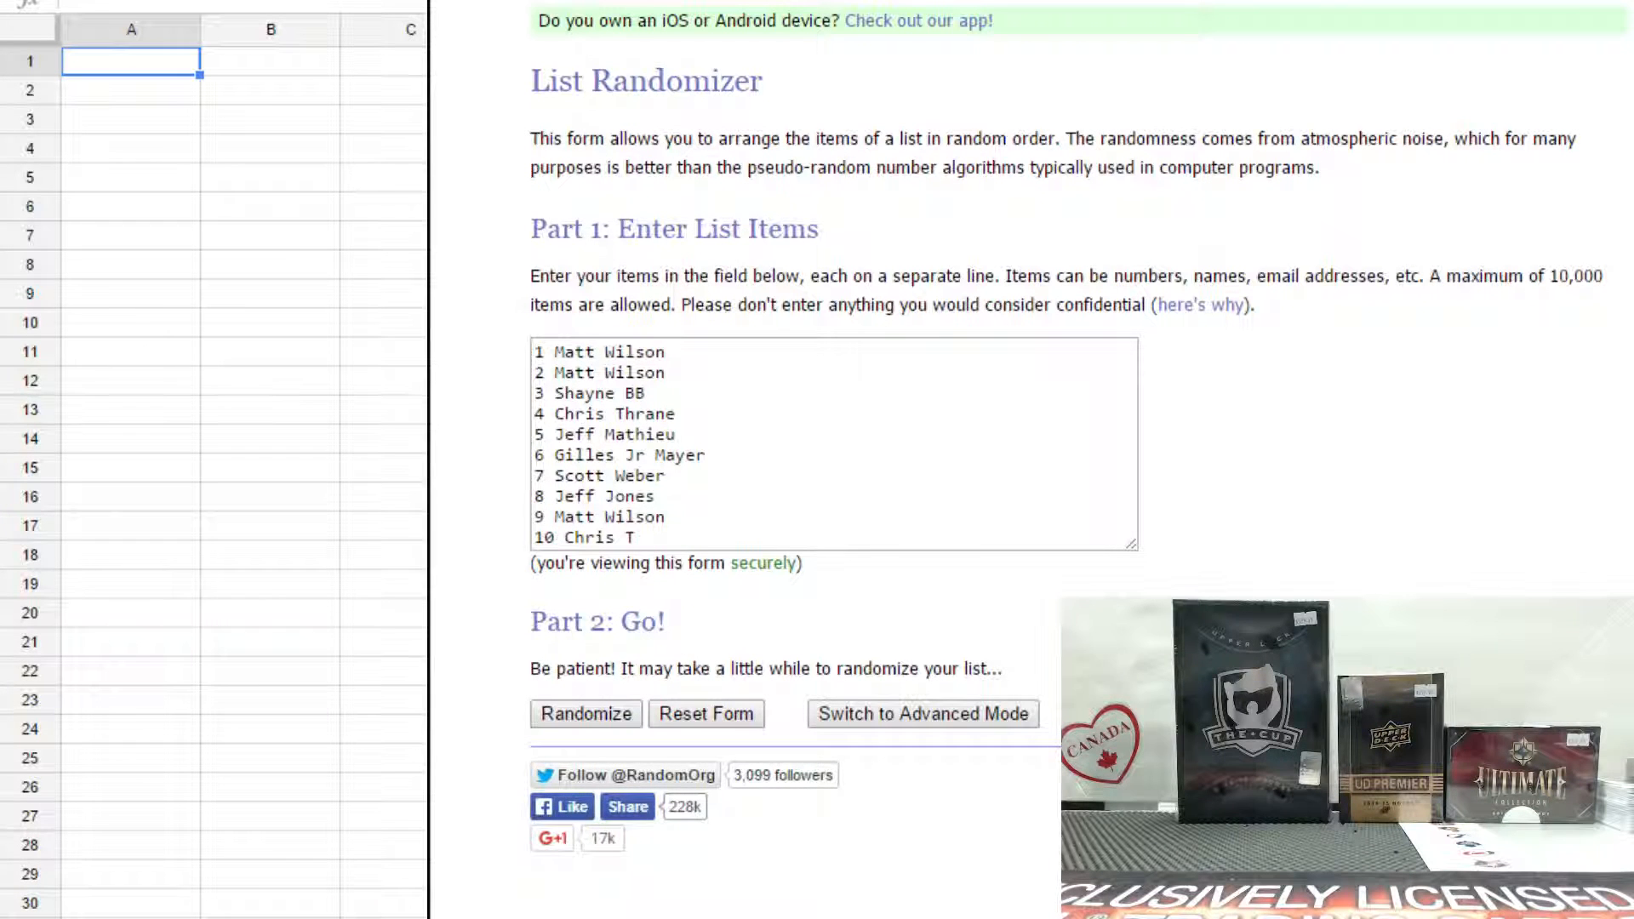
Step: Randomize the ten participant names three times, ending with 1 Matt Wilson first and 9 Matt Wilson last
click(831, 442)
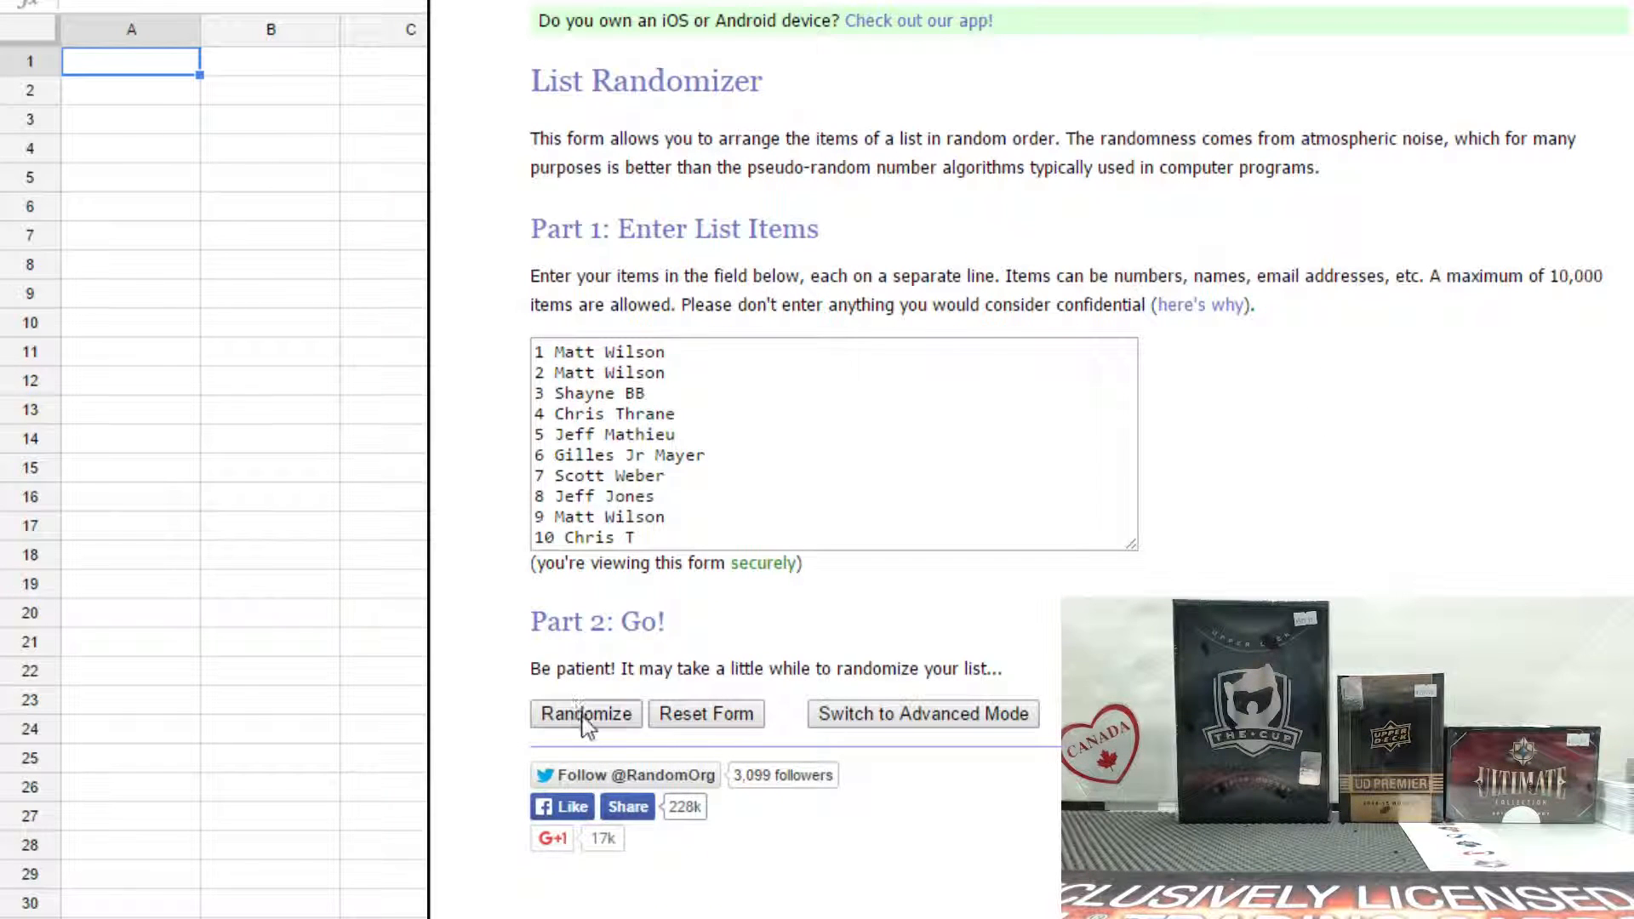
click(584, 713)
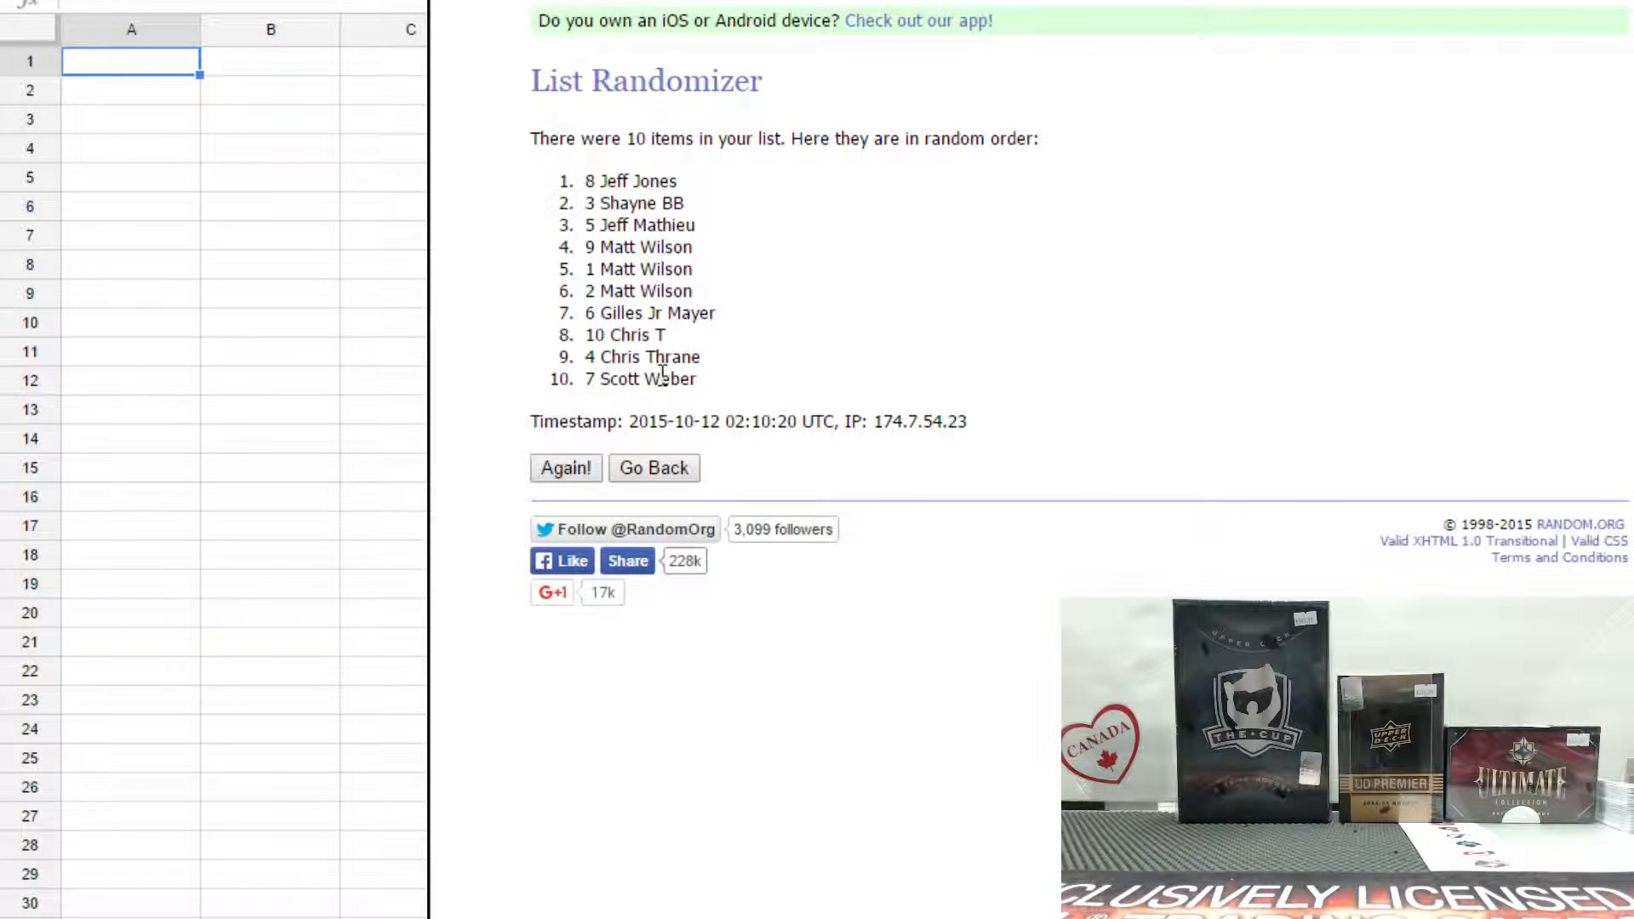
click(565, 468)
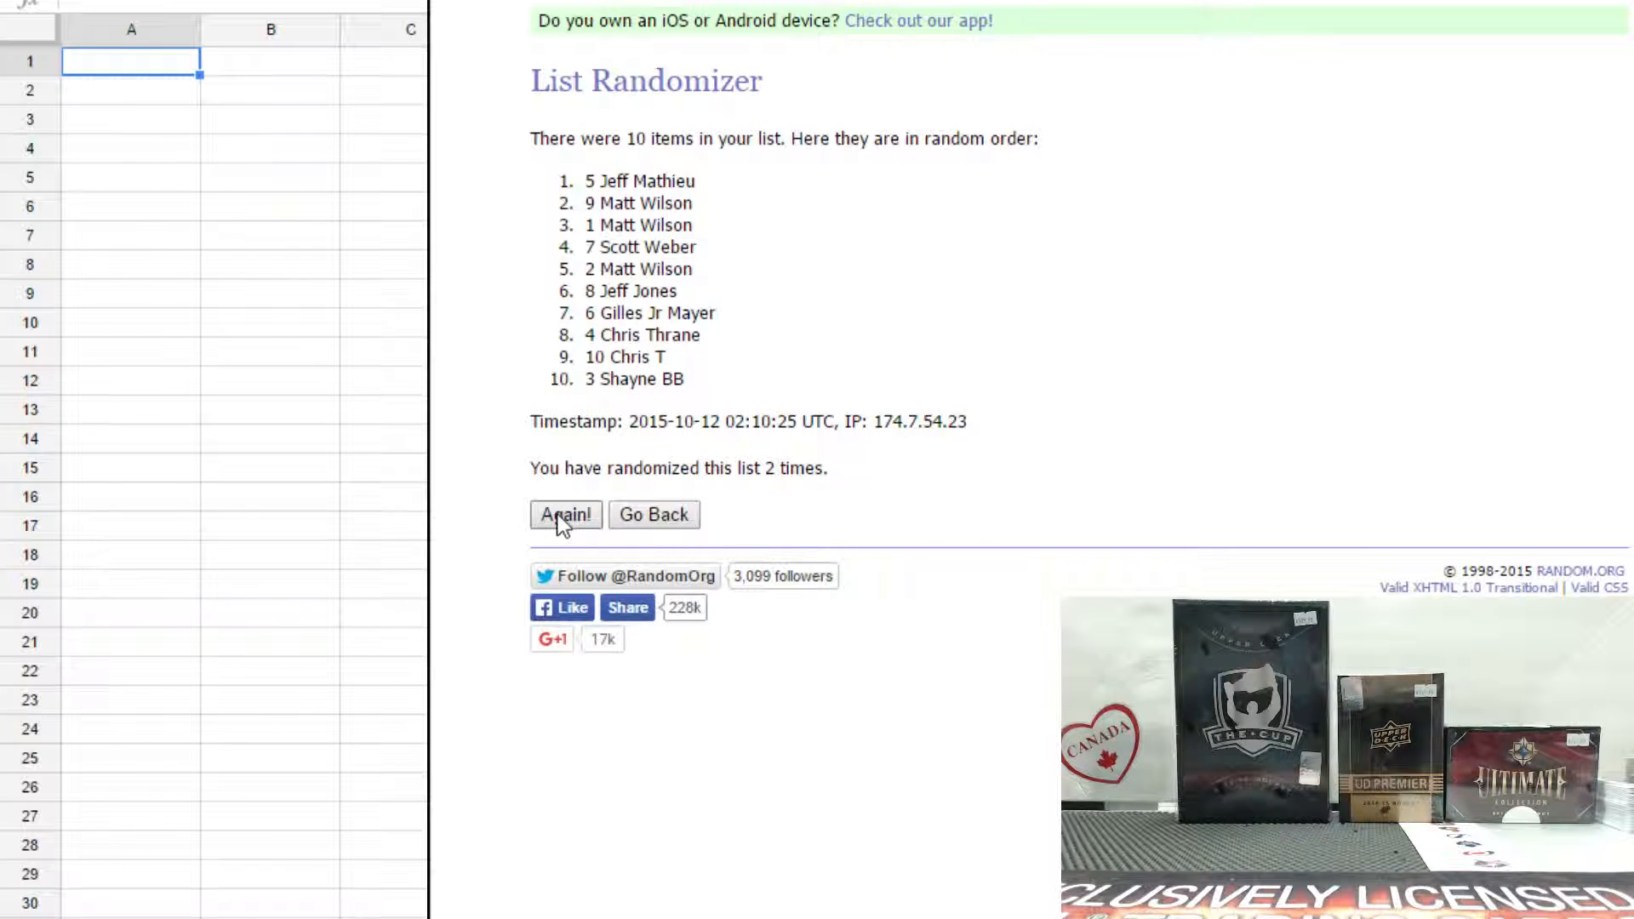
click(563, 514)
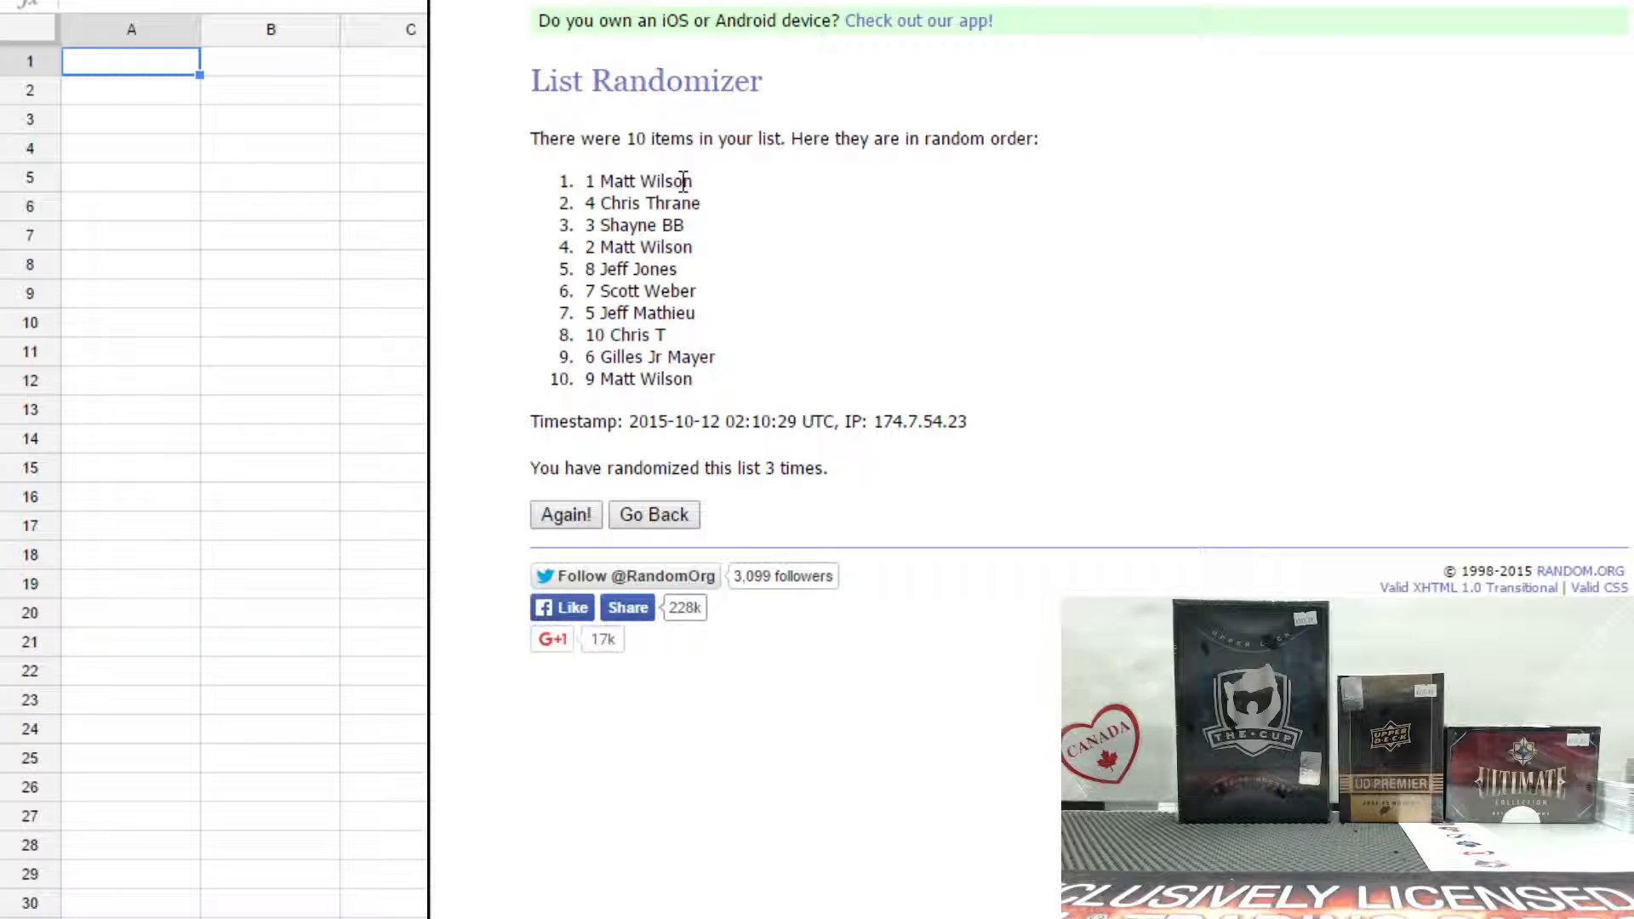
mouse_move(812, 461)
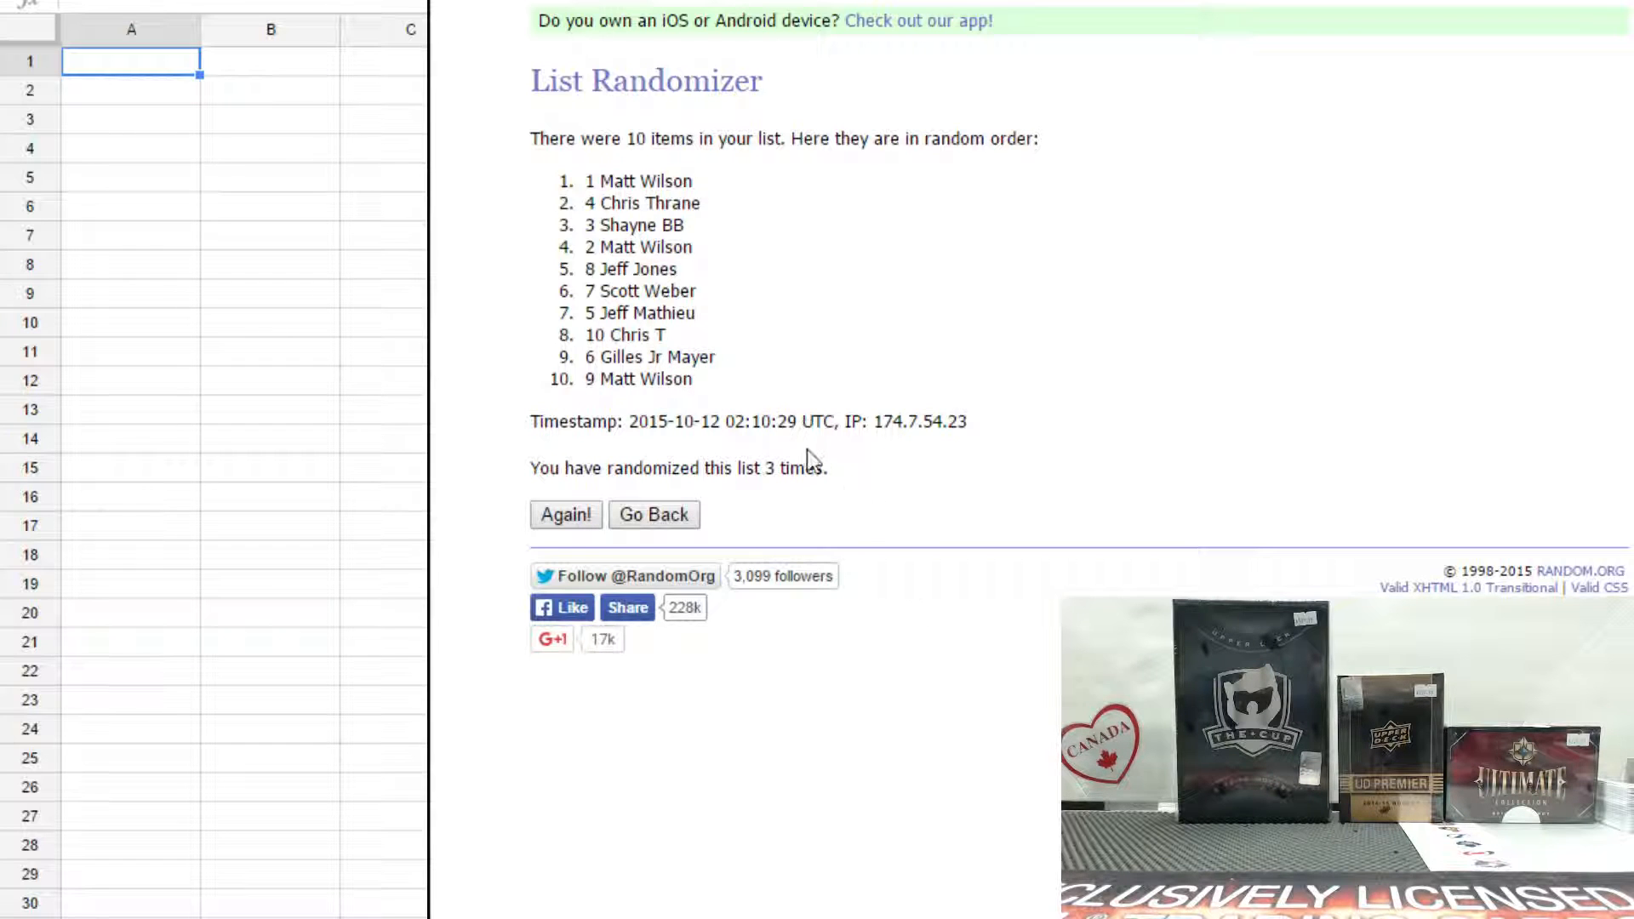
mouse_move(662, 193)
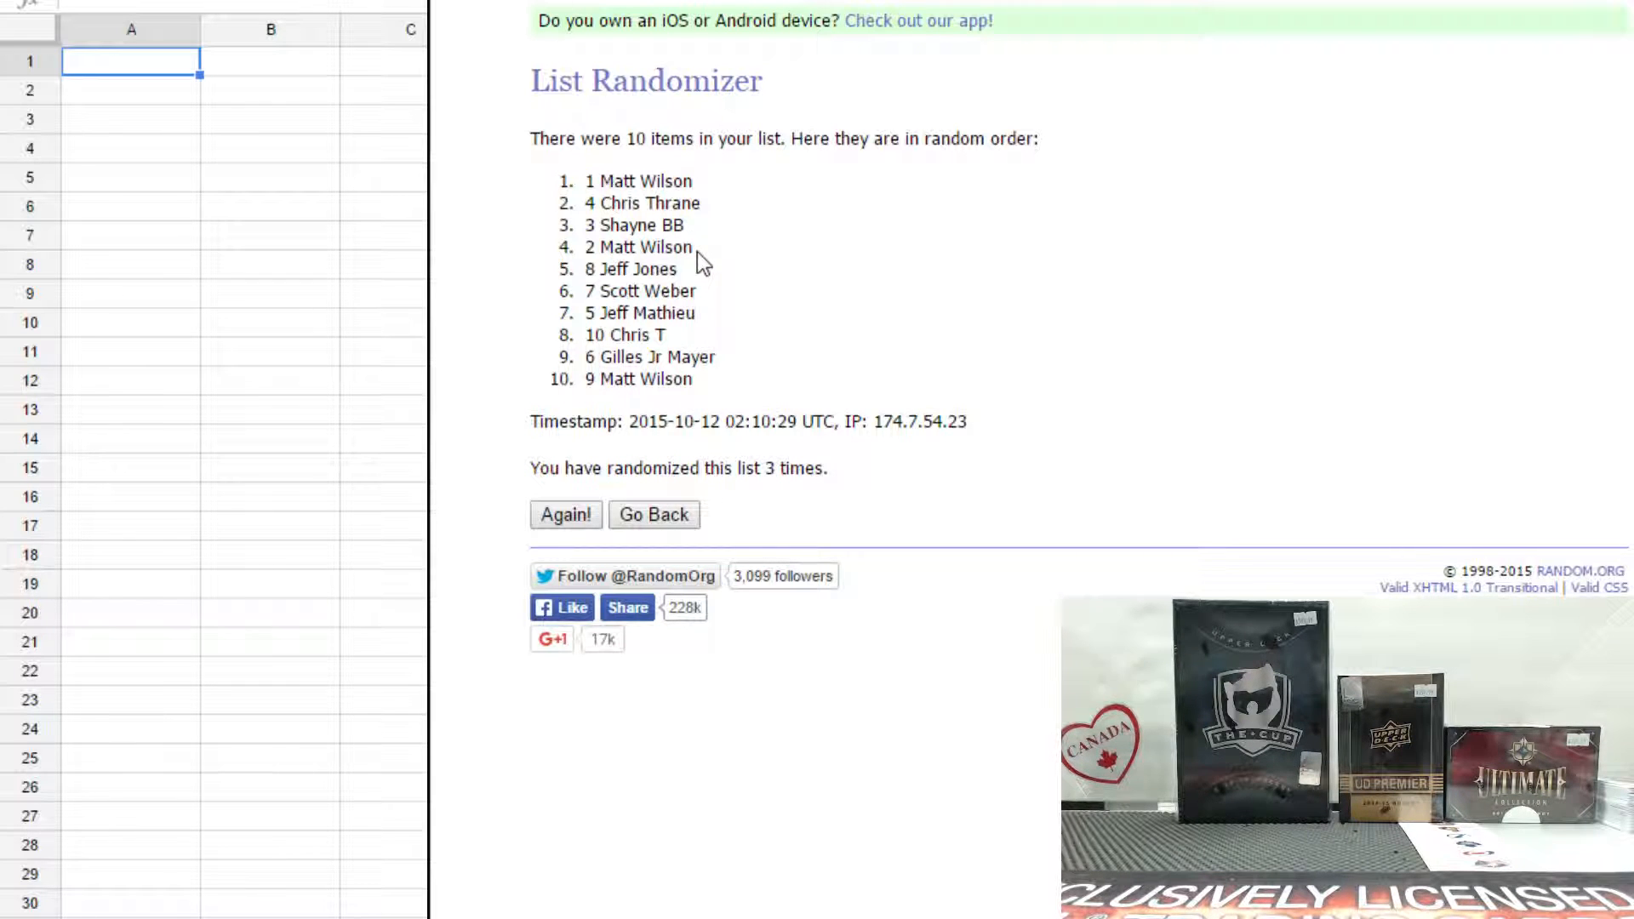
mouse_move(693, 276)
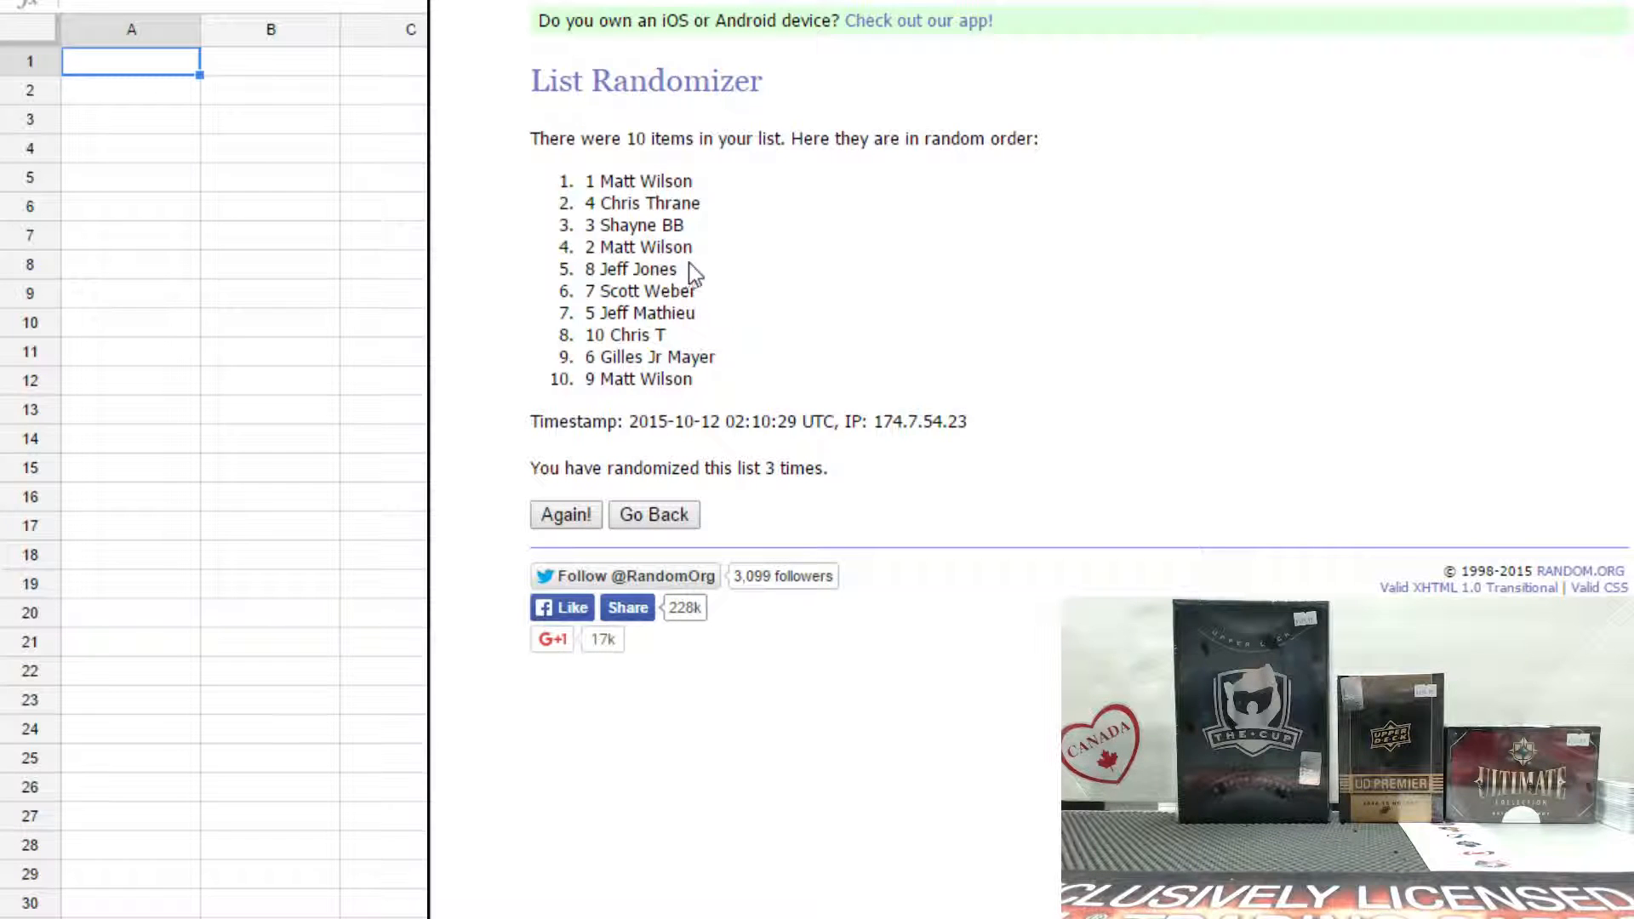